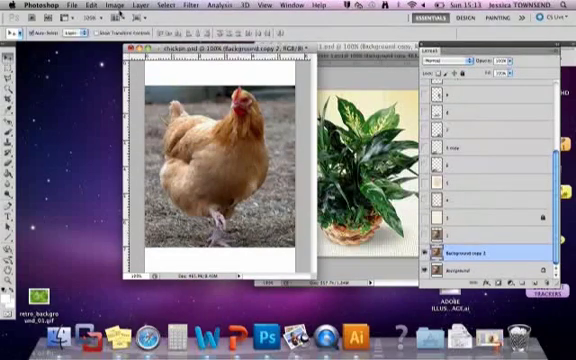
pyautogui.moveTo(118, 16)
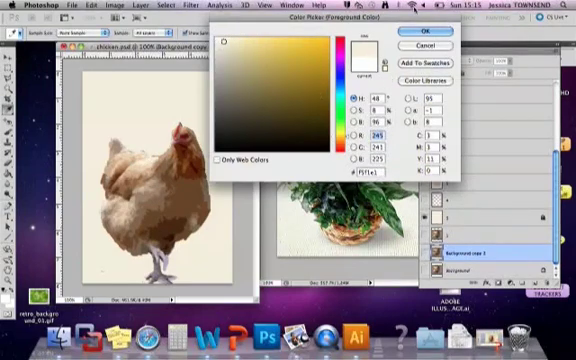
# Step: Confirm the cream colour used to fill the new background layer behind the chicken
pyautogui.click(424, 32)
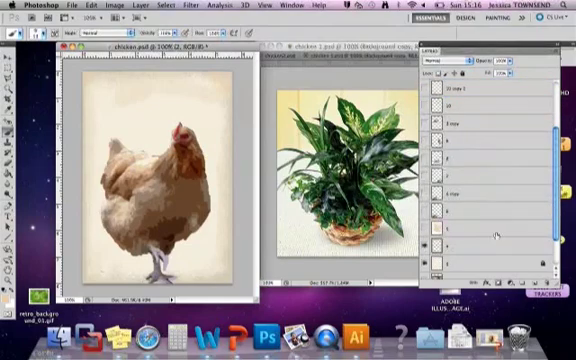
# Step: Bring the foliage photo into the chicken document as a faint overlay layer
pyautogui.click(490, 244)
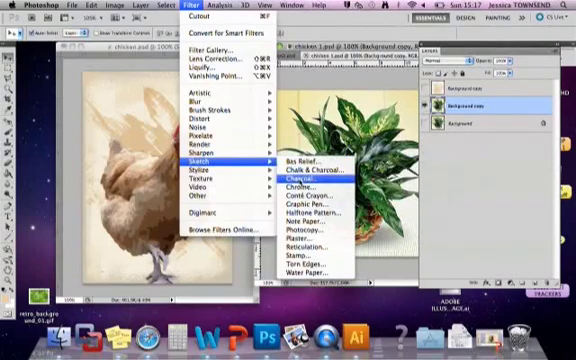
pyautogui.click(300, 172)
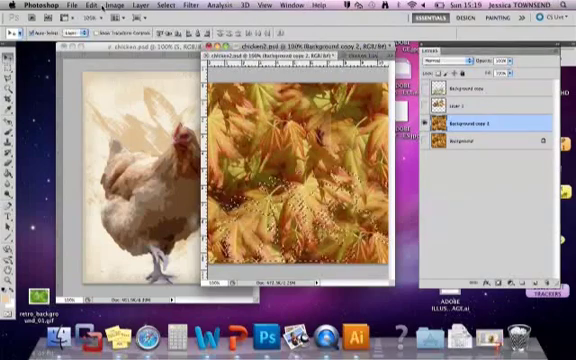
# Step: Copy the selected foliage out to a new document for pasting with Multiply
pyautogui.click(76, 4)
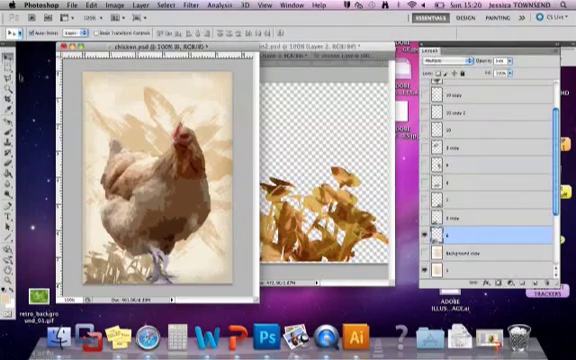
pyautogui.moveTo(428, 220)
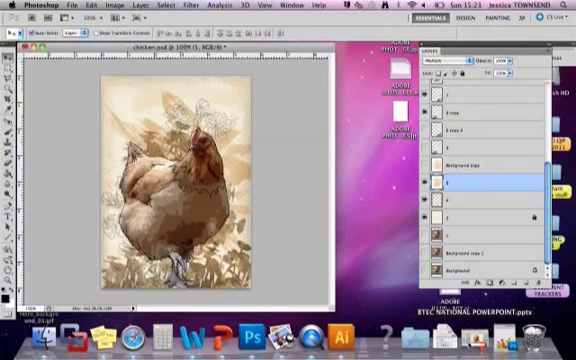
# Step: Switch to the PowerPoint of finished artworks and advance to the next slide
pyautogui.click(256, 336)
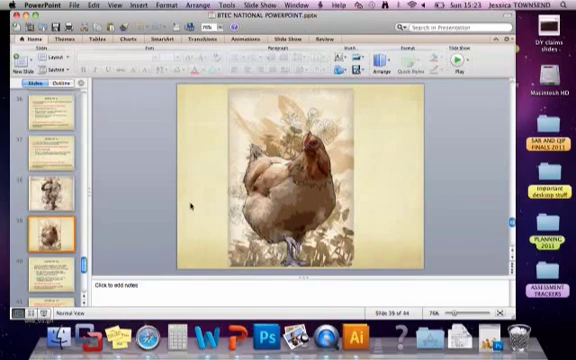
pyautogui.click(48, 212)
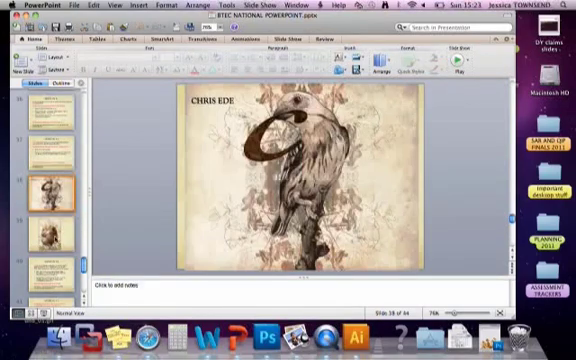